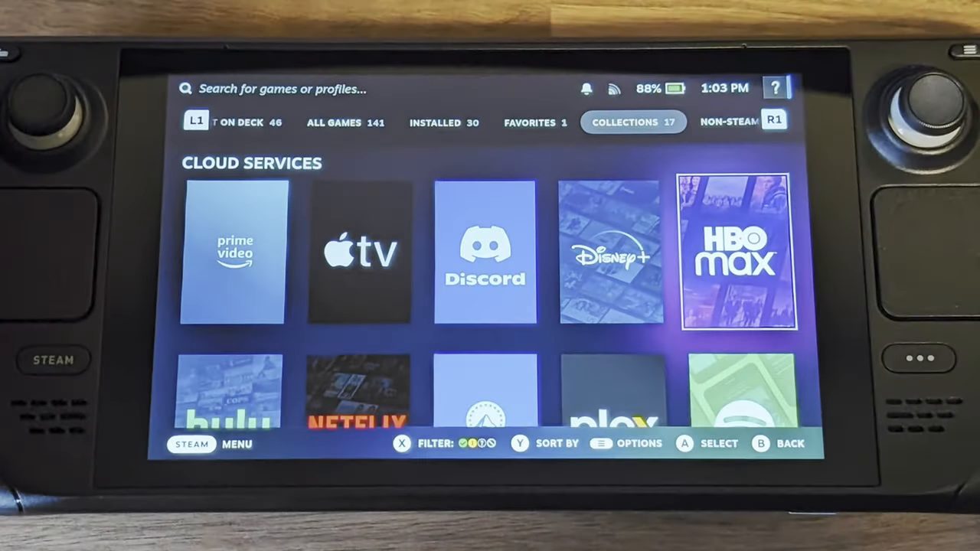
# Step: Scroll through the Cloud Services collection of streaming apps, then switch to Desktop Mode
pyautogui.scroll(-3)
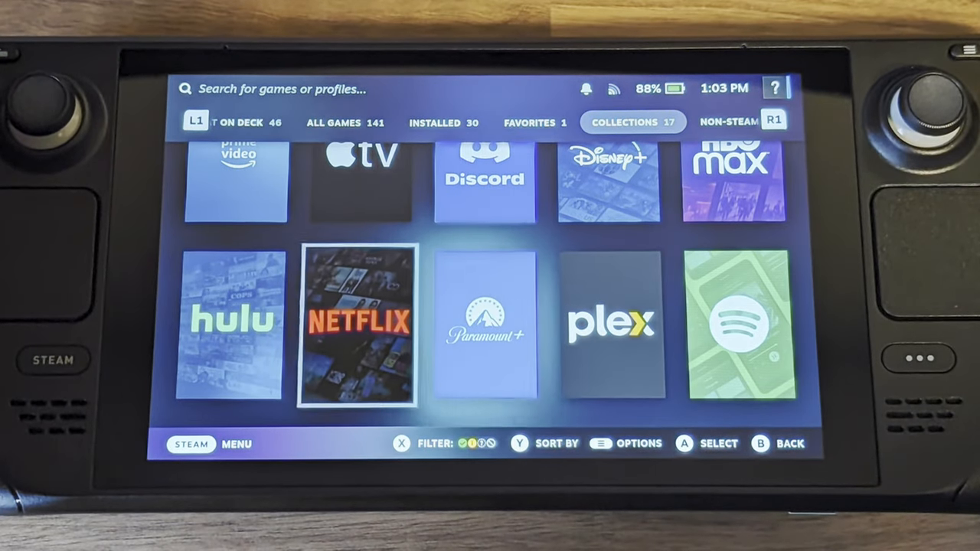
pyautogui.click(355, 325)
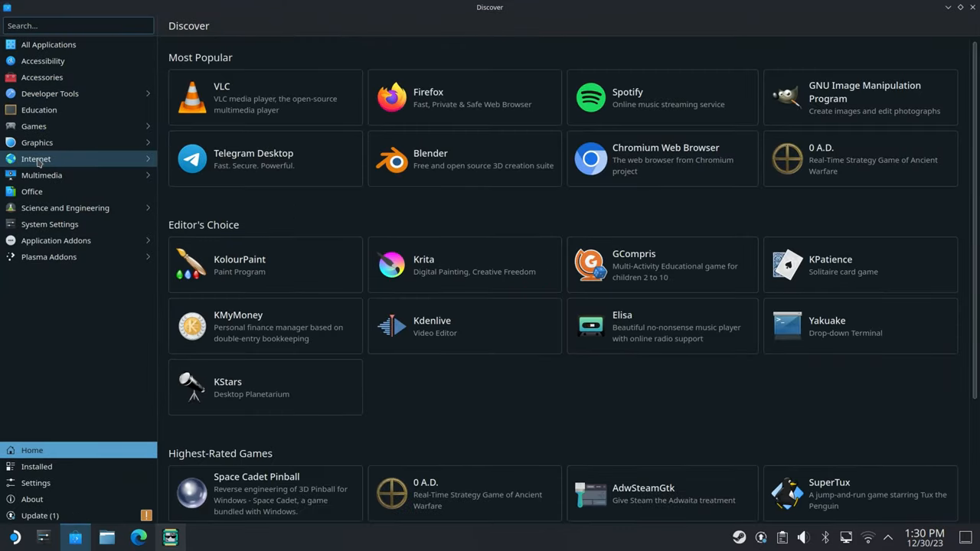
pyautogui.click(36, 159)
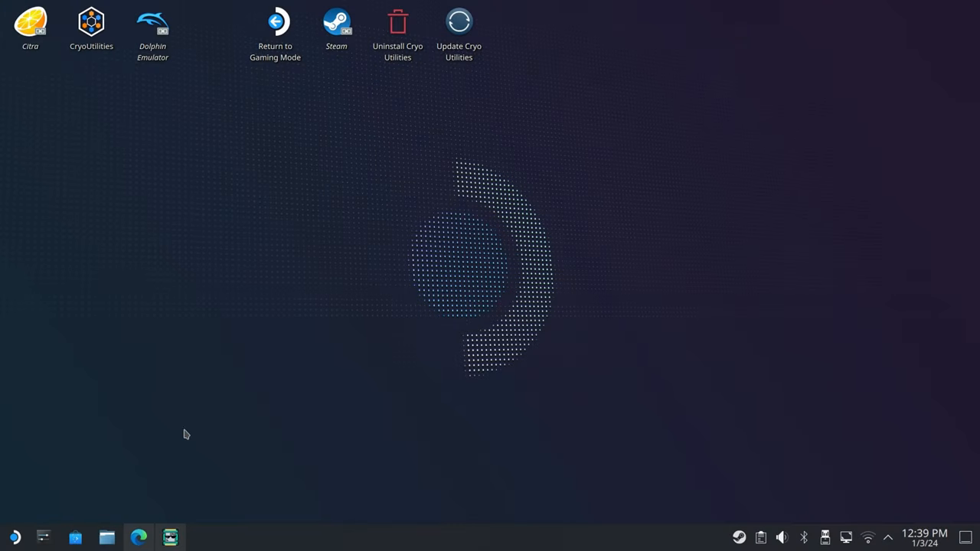
# Step: In Edge, download the SteamOS EmuDeck installer from emudeck.com and save it to the Desktop
pyautogui.click(137, 537)
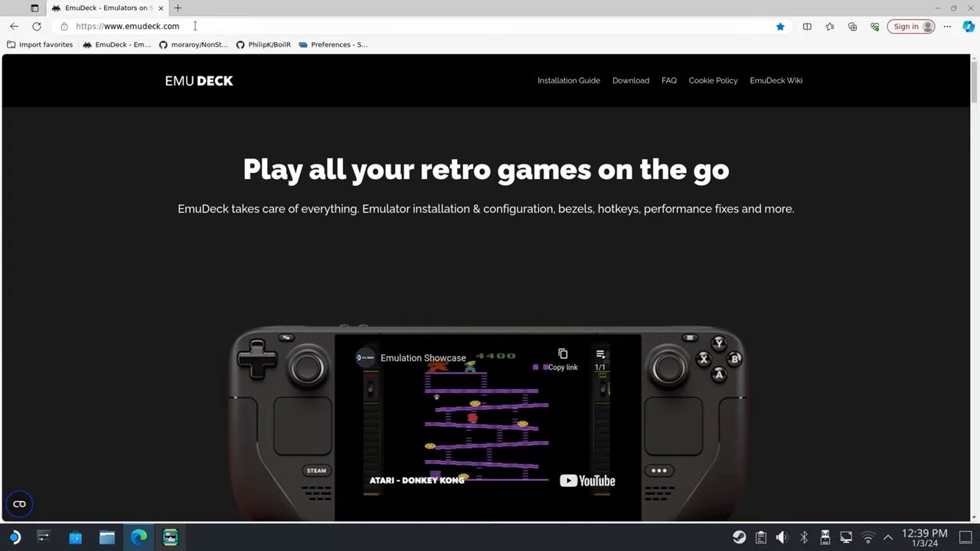
pyautogui.click(127, 26)
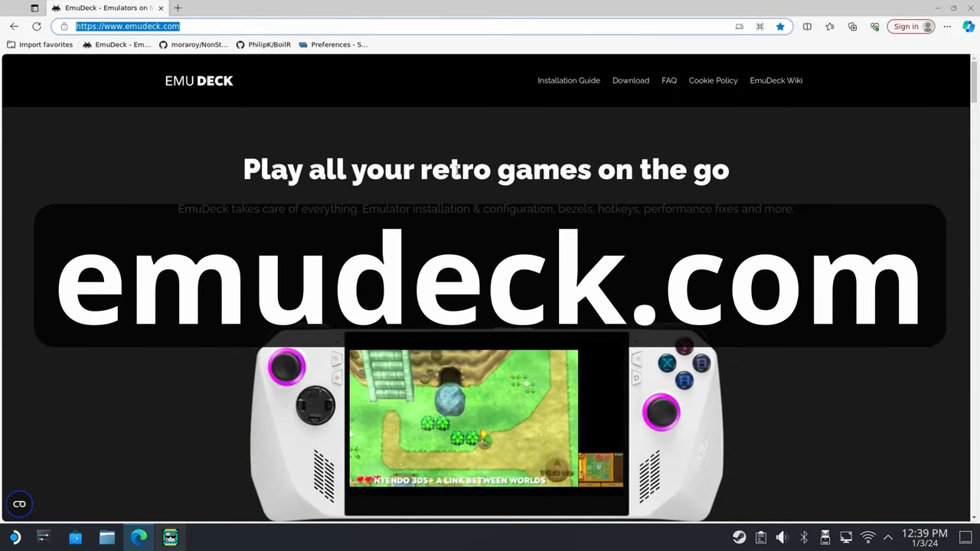
pyautogui.click(630, 80)
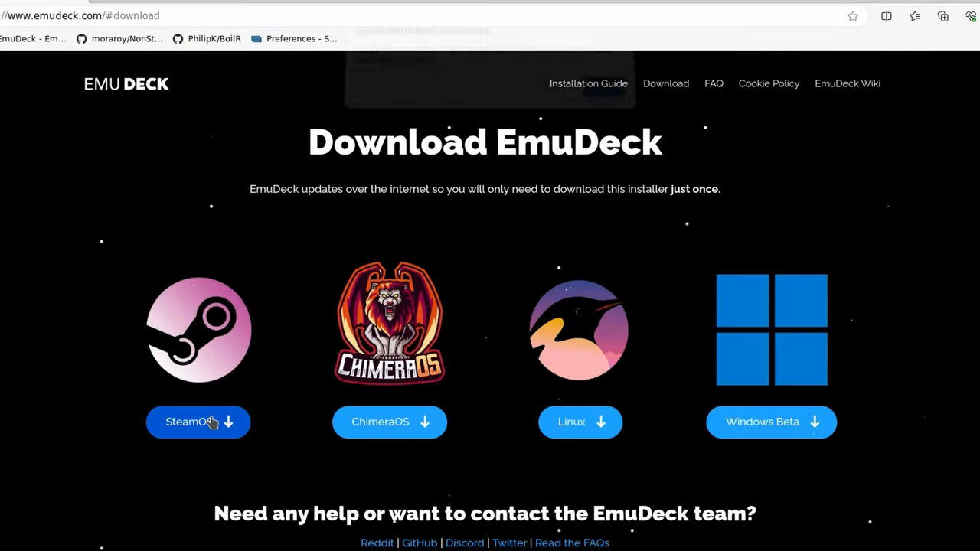
pyautogui.click(198, 422)
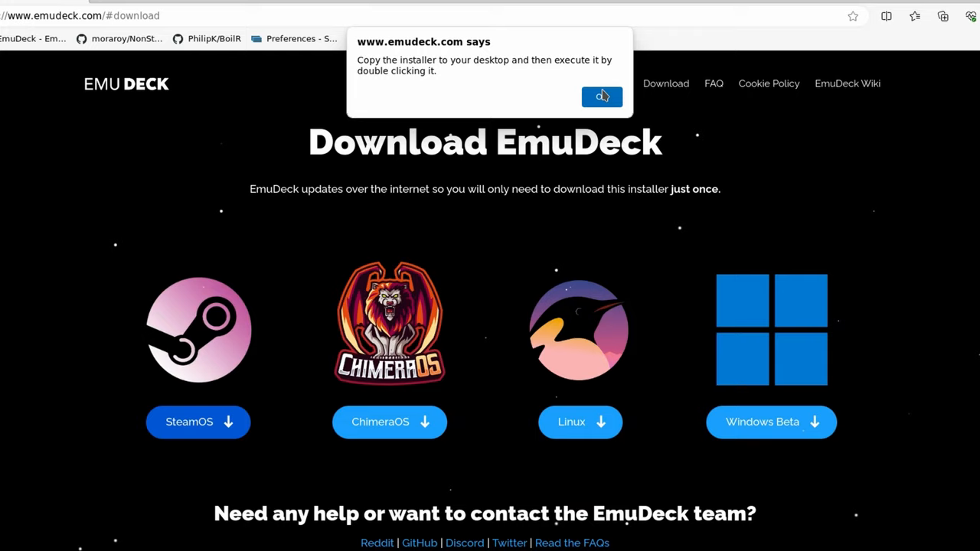
pyautogui.click(602, 97)
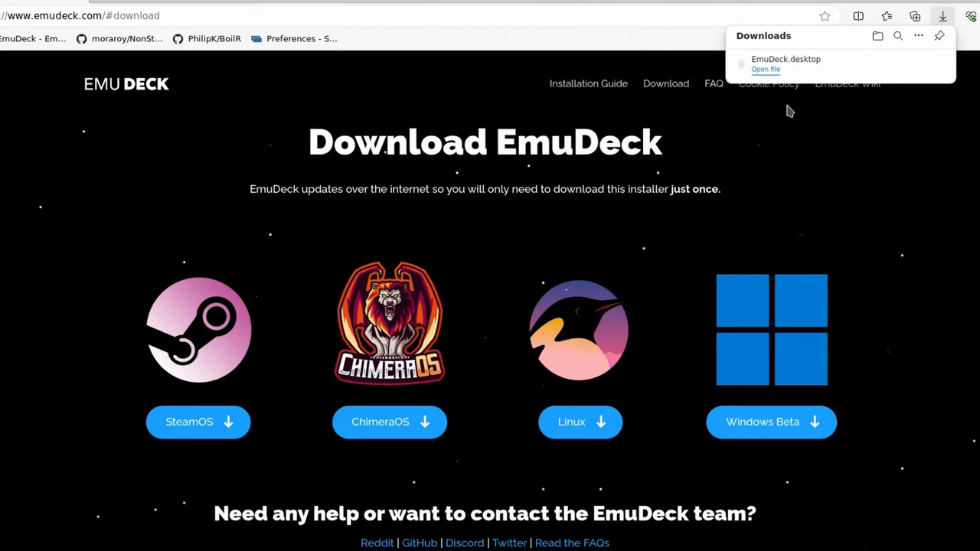
pyautogui.click(765, 69)
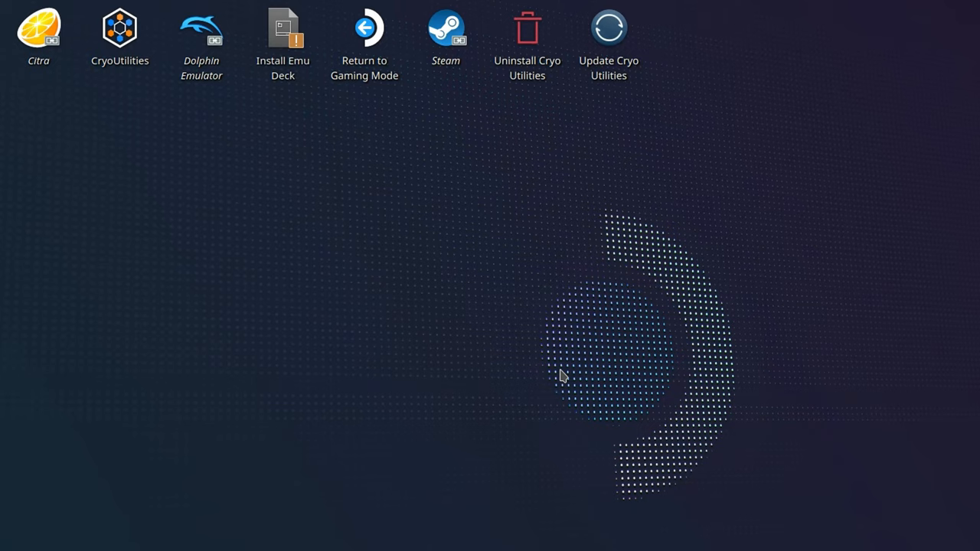
# Step: Run the Install Emu Deck launcher and scroll EmuDeck's Welcome back quick actions
pyautogui.click(283, 39)
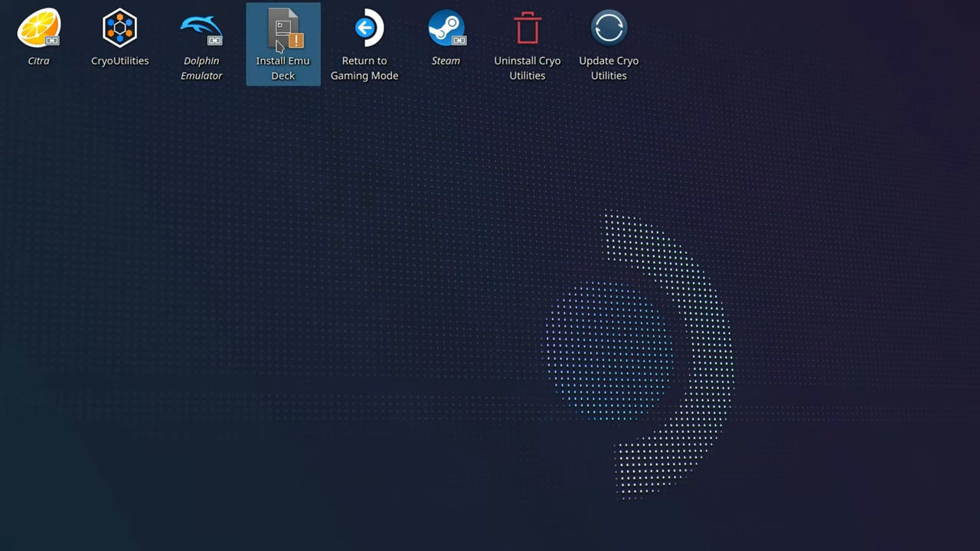
pyautogui.doubleClick(282, 31)
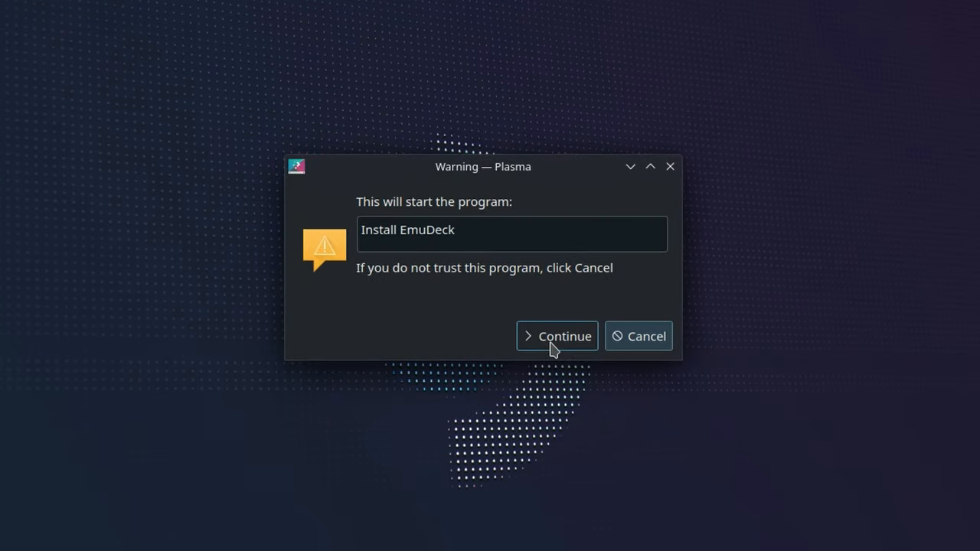
pyautogui.click(556, 336)
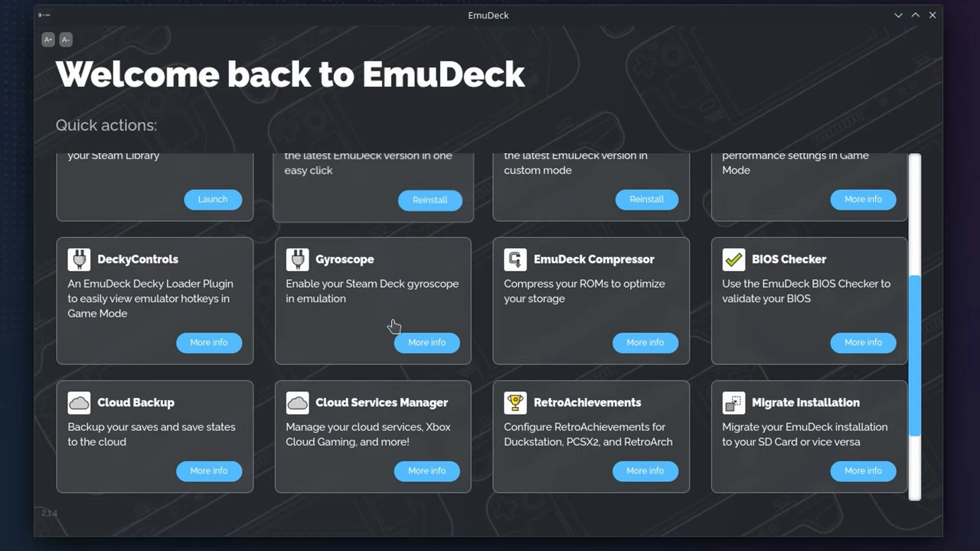
pyautogui.scroll(-3)
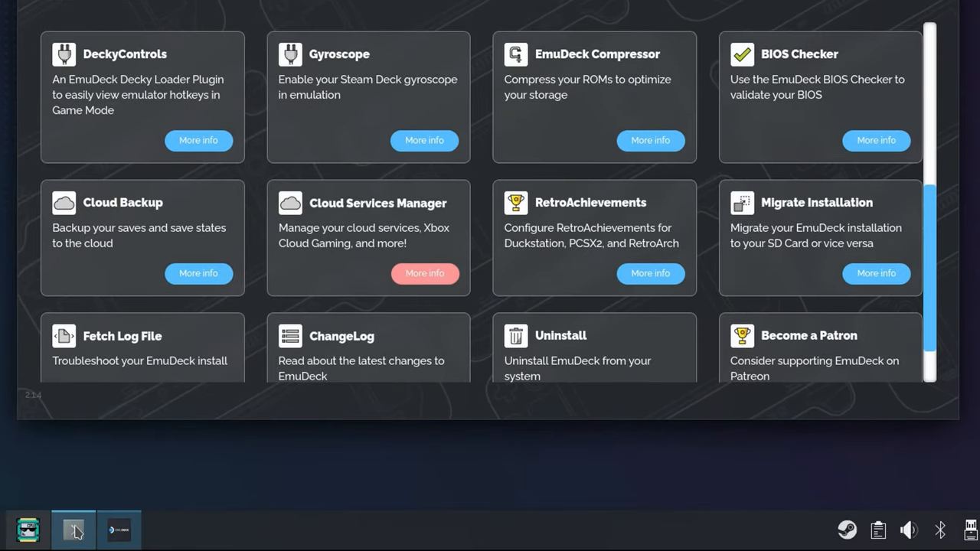
# Step: Confirm Microsoft Edge as the Cloud Services Manager browser, then select Manage Cloud Services
pyautogui.click(424, 274)
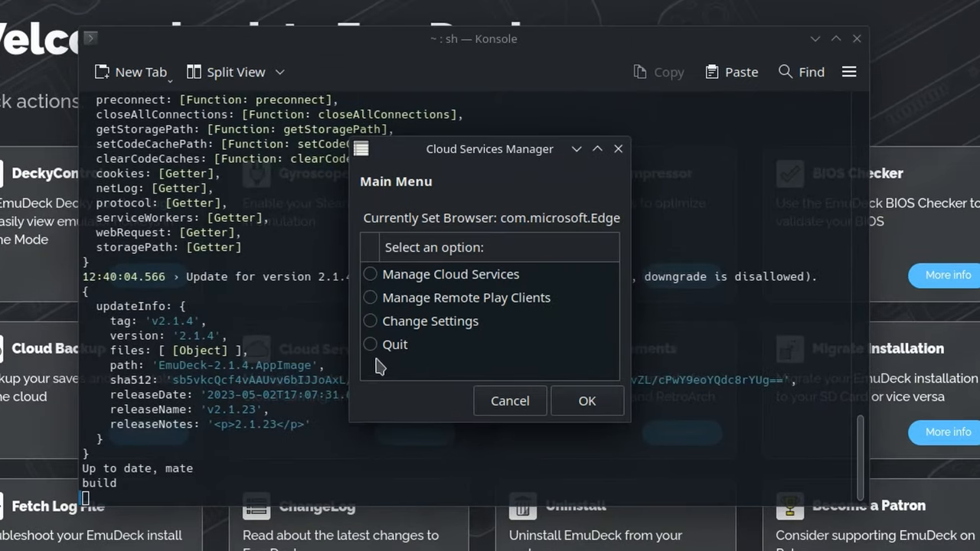
pyautogui.click(370, 320)
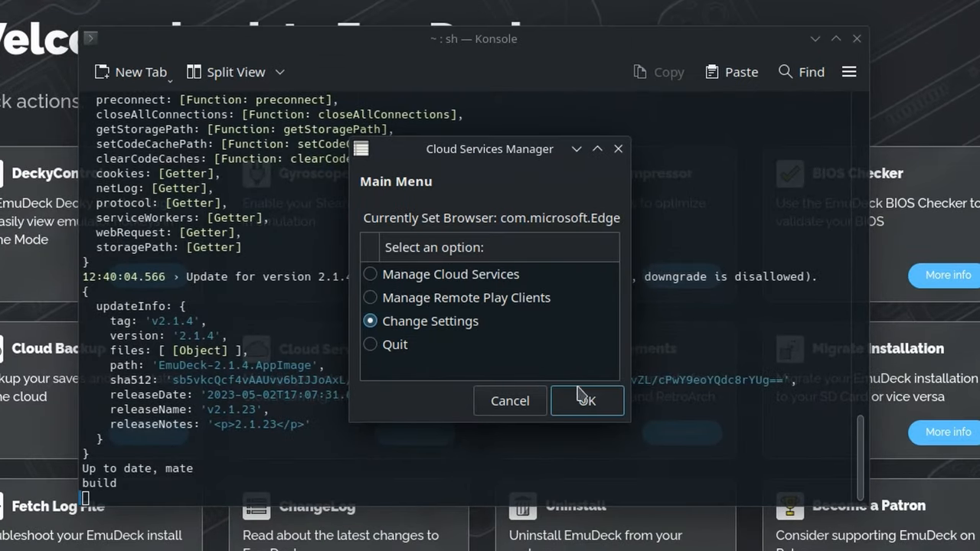
pyautogui.click(588, 400)
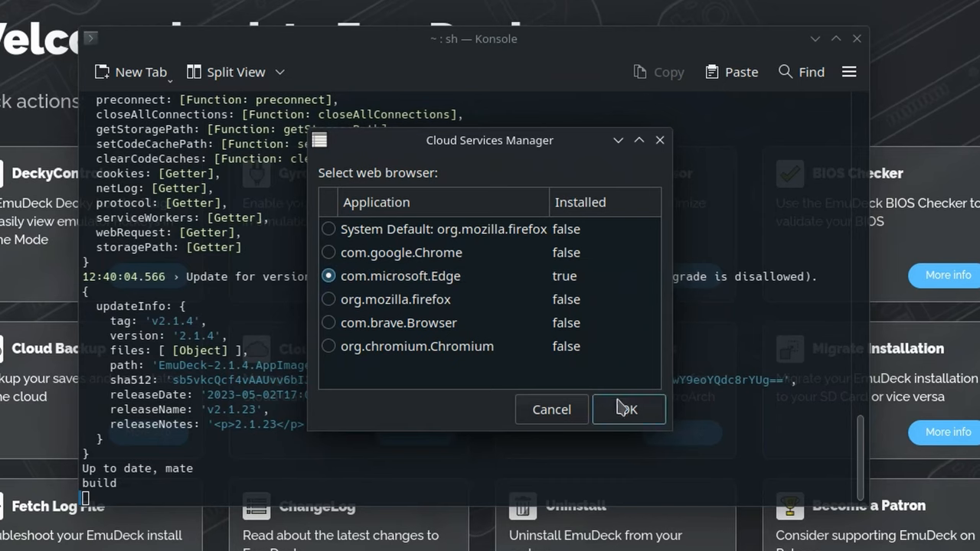
pyautogui.moveTo(620, 409)
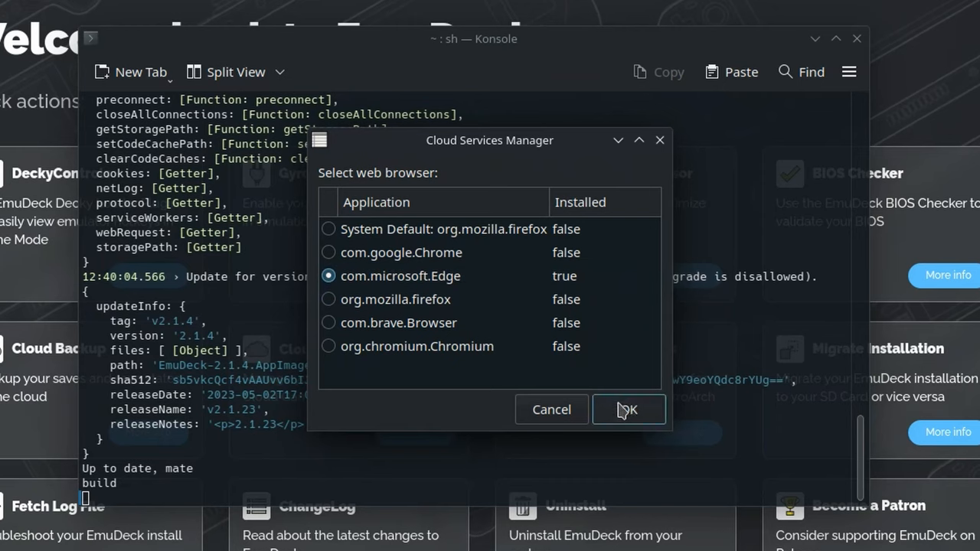
pyautogui.click(627, 409)
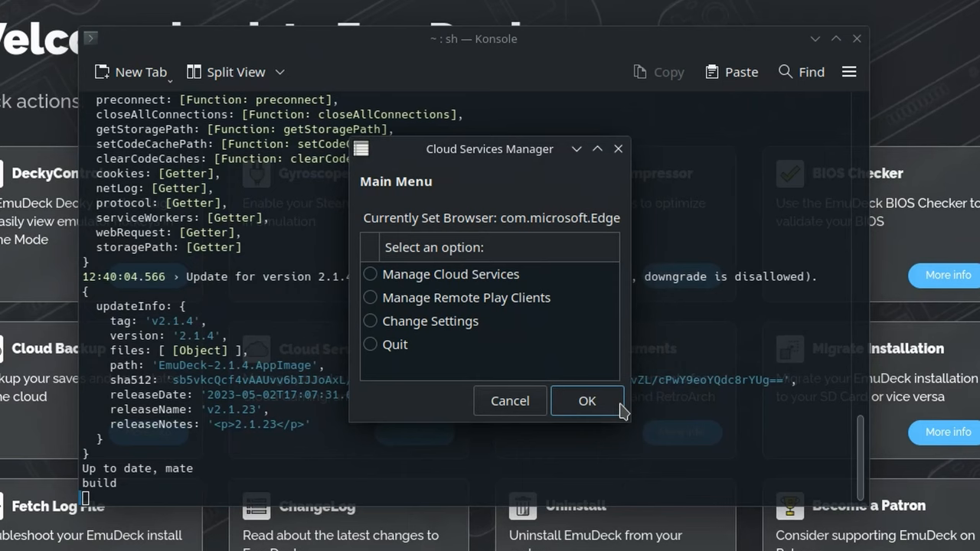
pyautogui.click(370, 274)
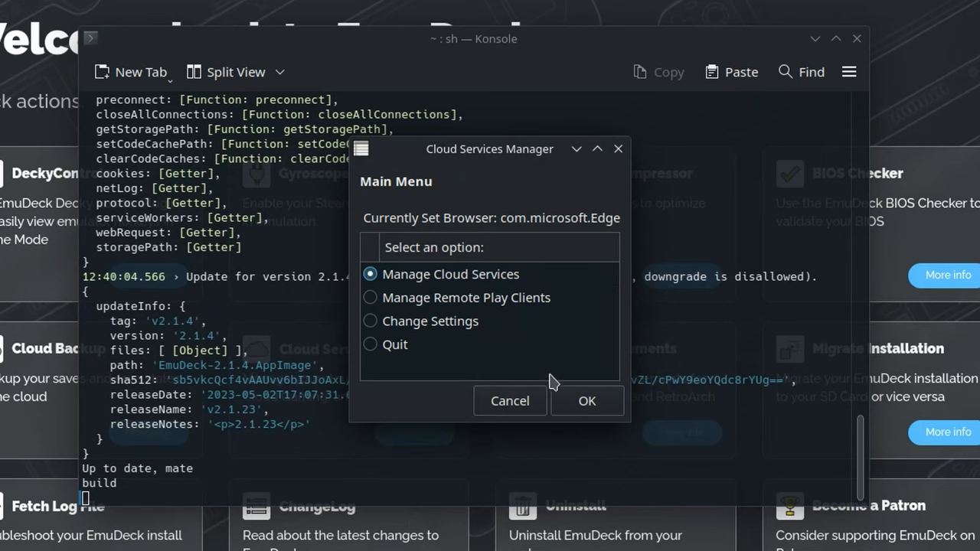
# Step: Confirm the setup, dismiss the Steam ROM Manager reminder, and close the Konsole window
pyautogui.click(586, 400)
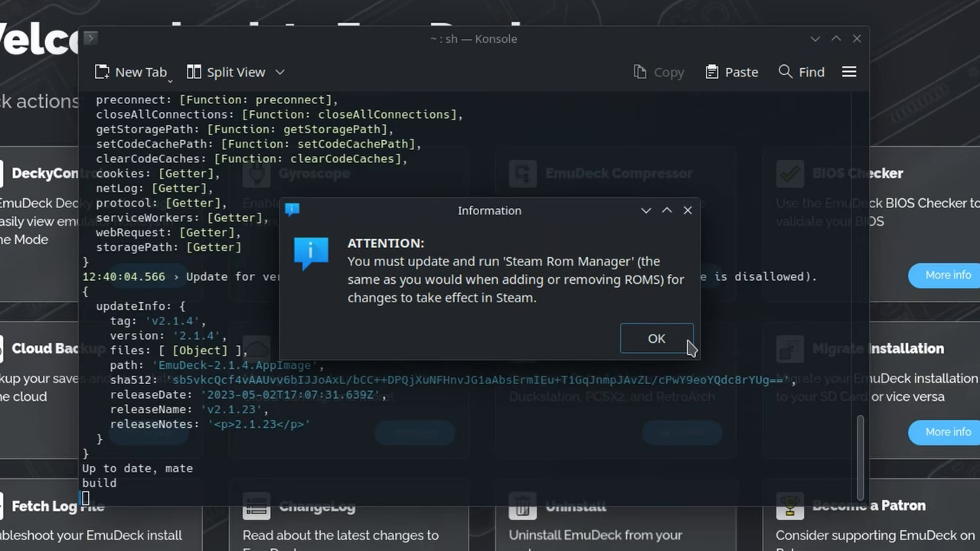
pyautogui.click(656, 338)
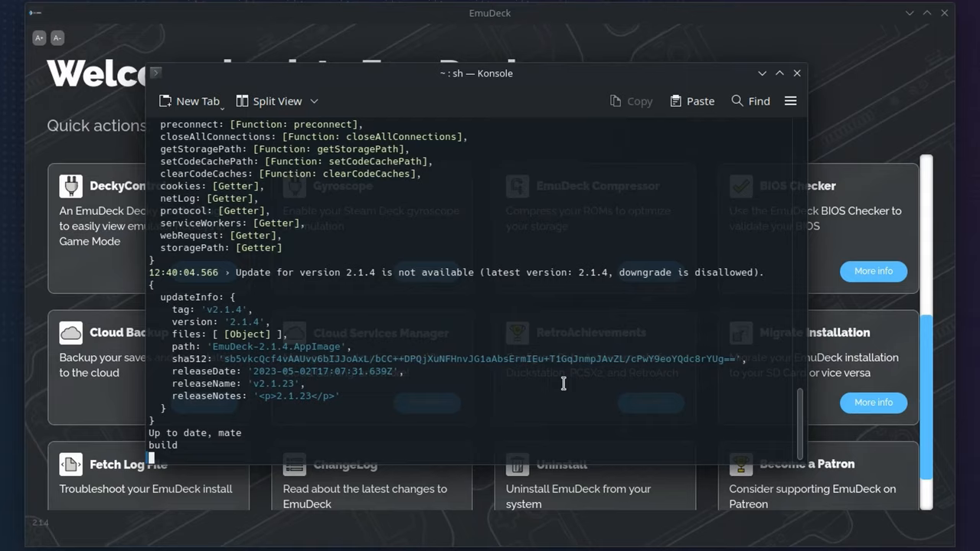
pyautogui.click(796, 72)
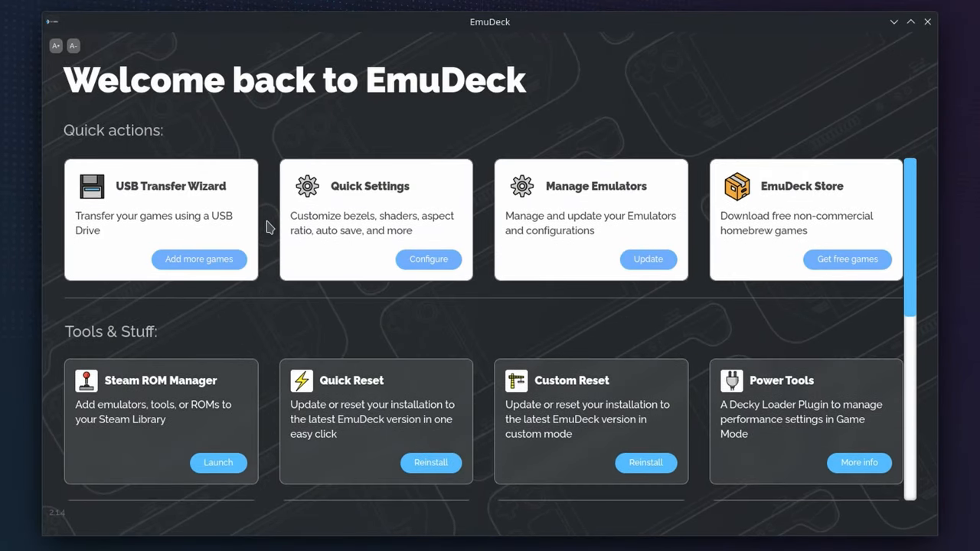
# Step: Launch Steam ROM Manager from Tools & Stuff, agreeing to close Steam
pyautogui.click(217, 462)
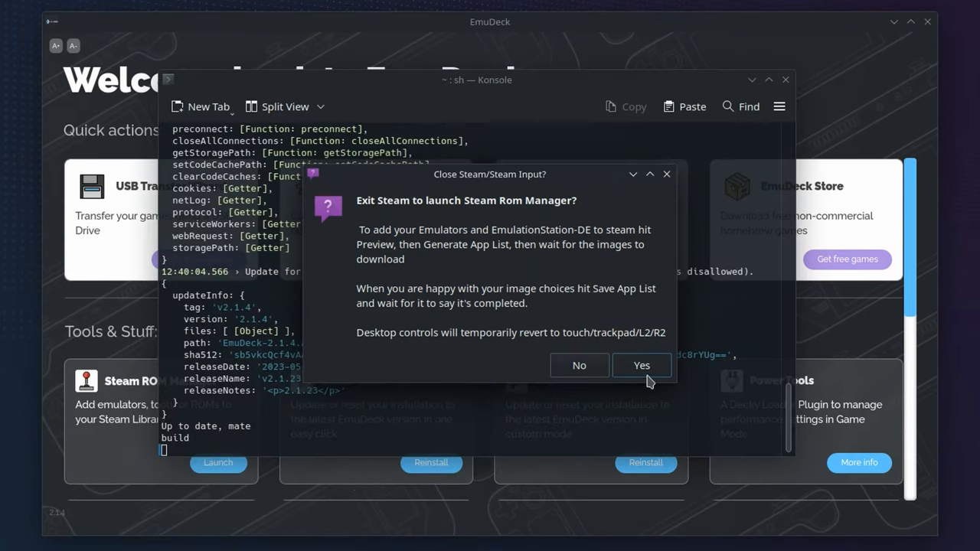
pyautogui.click(642, 365)
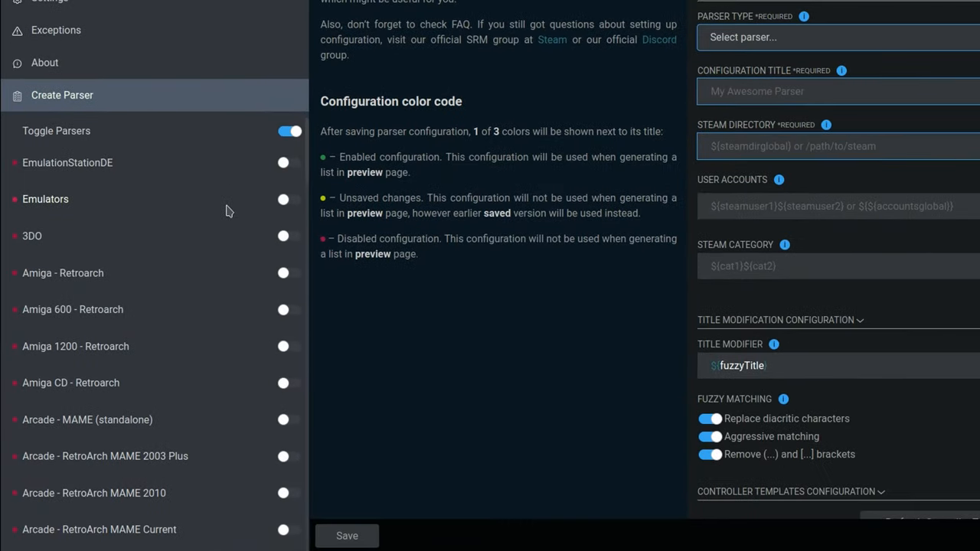
# Step: Check the Cloud Services parser is enabled, then preview and parse the 12 streaming titles
pyautogui.scroll(-3)
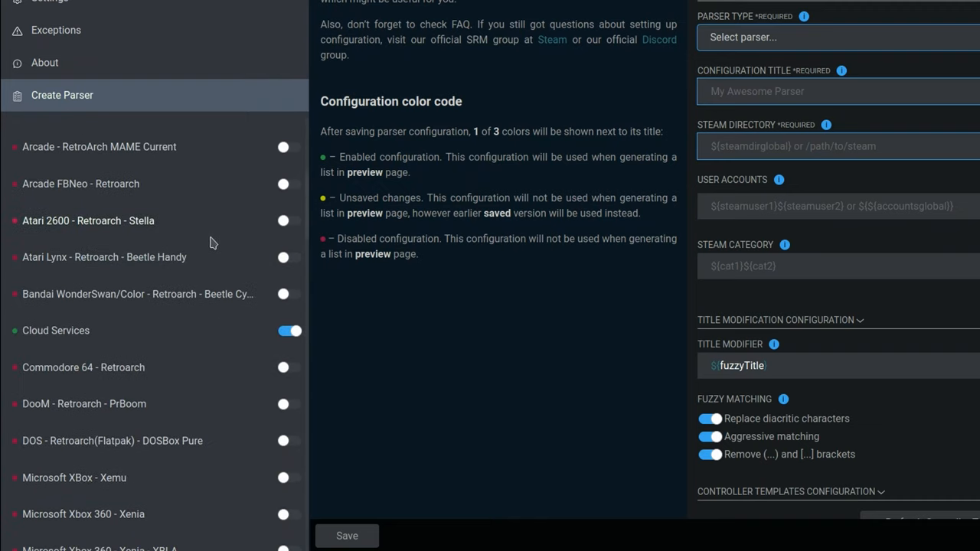
pyautogui.moveTo(206, 339)
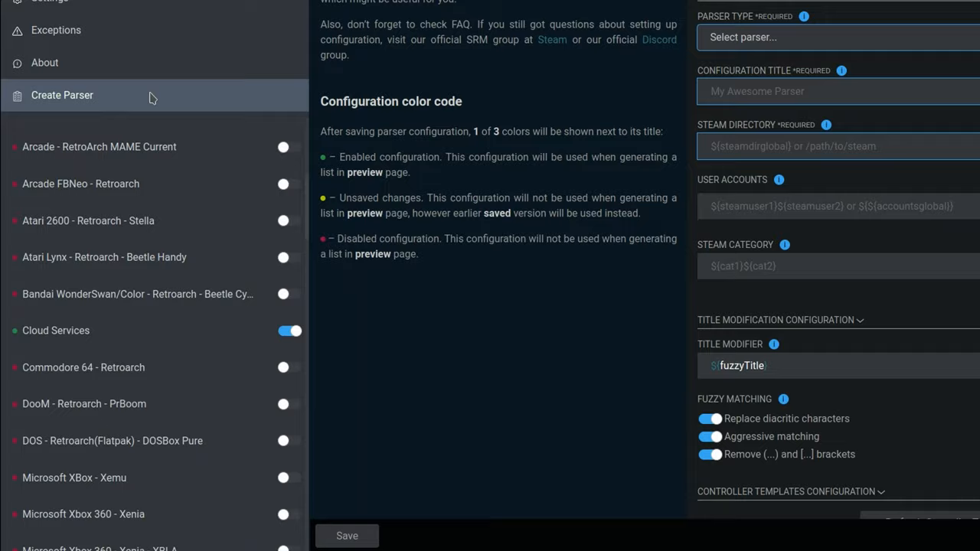
pyautogui.click(49, 35)
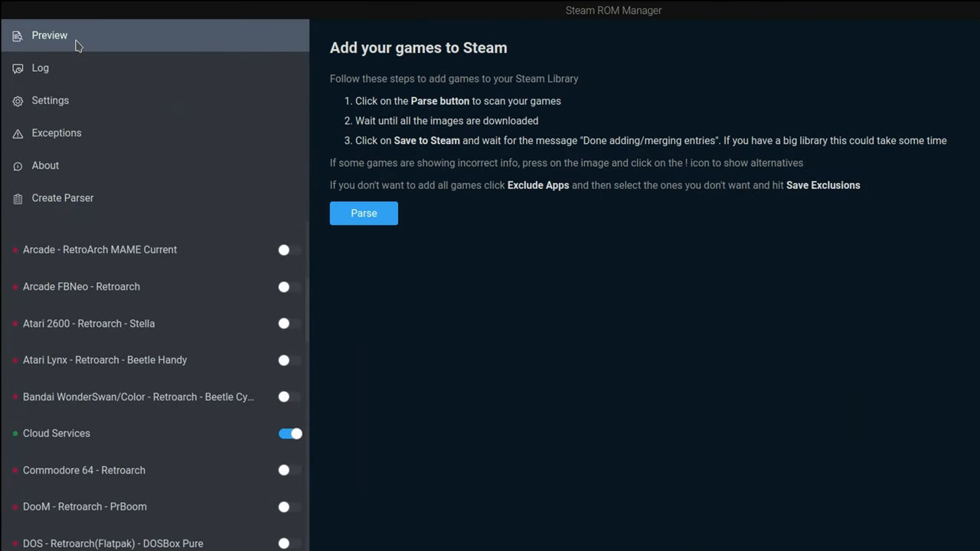
pyautogui.click(363, 213)
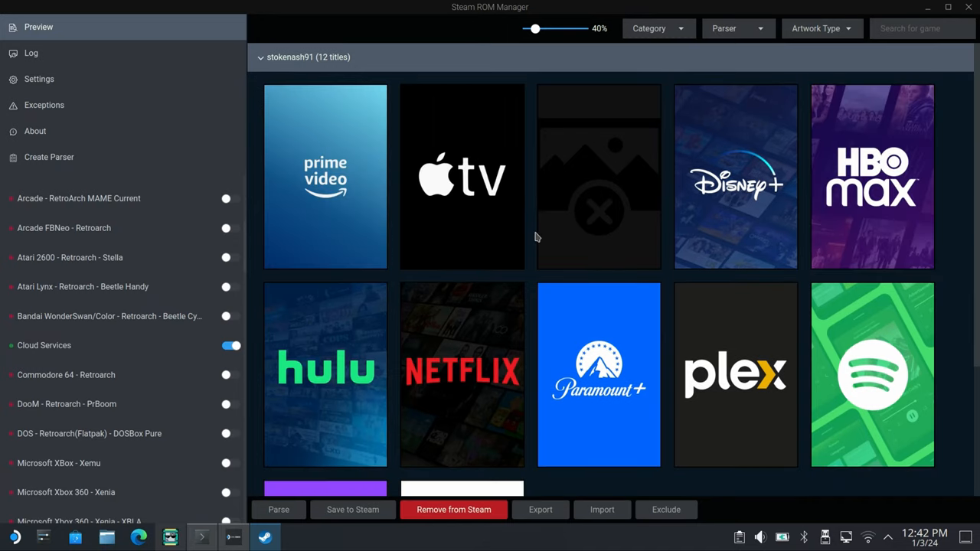
# Step: Browse the streaming-app artwork alternatives, then return to Gaming Mode
pyautogui.scroll(-3)
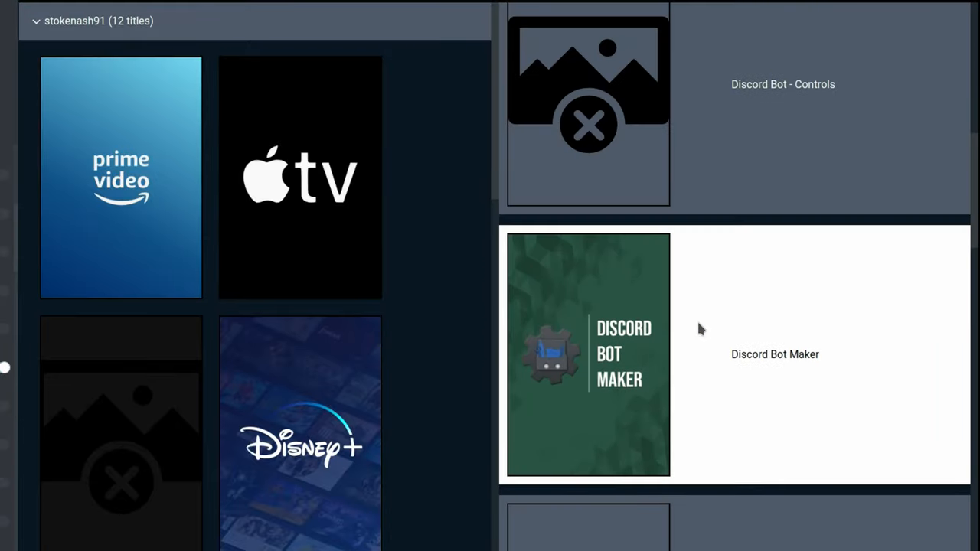
pyautogui.scroll(-3)
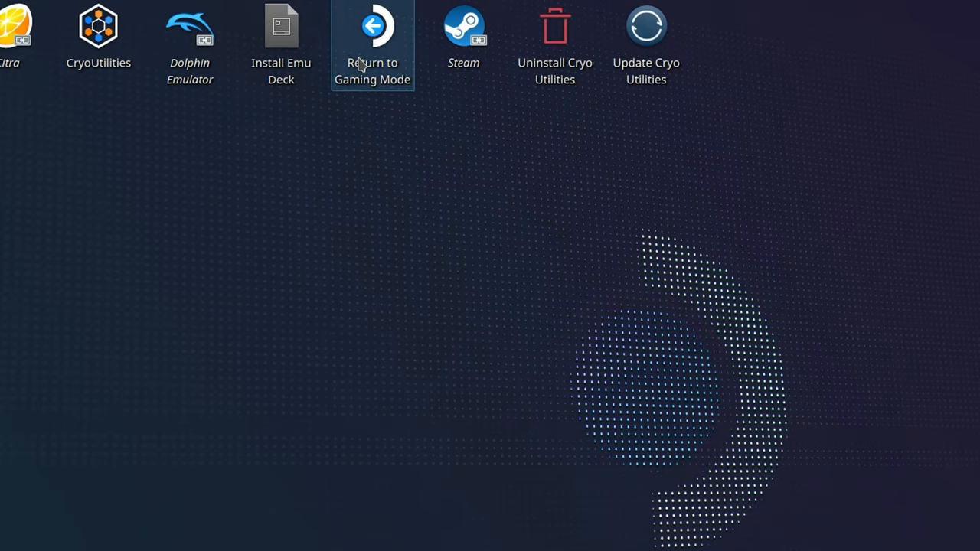
pyautogui.click(373, 27)
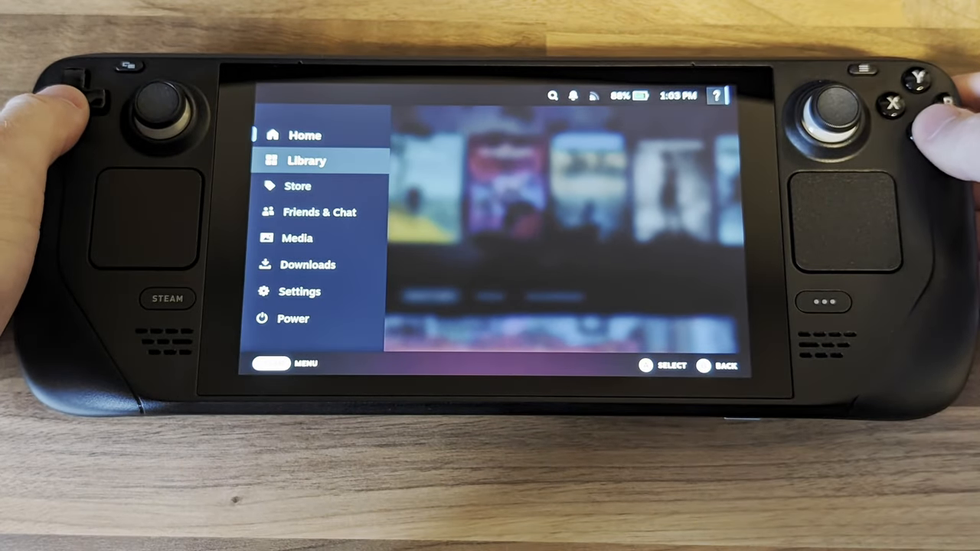
# Step: Open the Library and select the Cloud Services collection of 12 apps
pyautogui.click(307, 160)
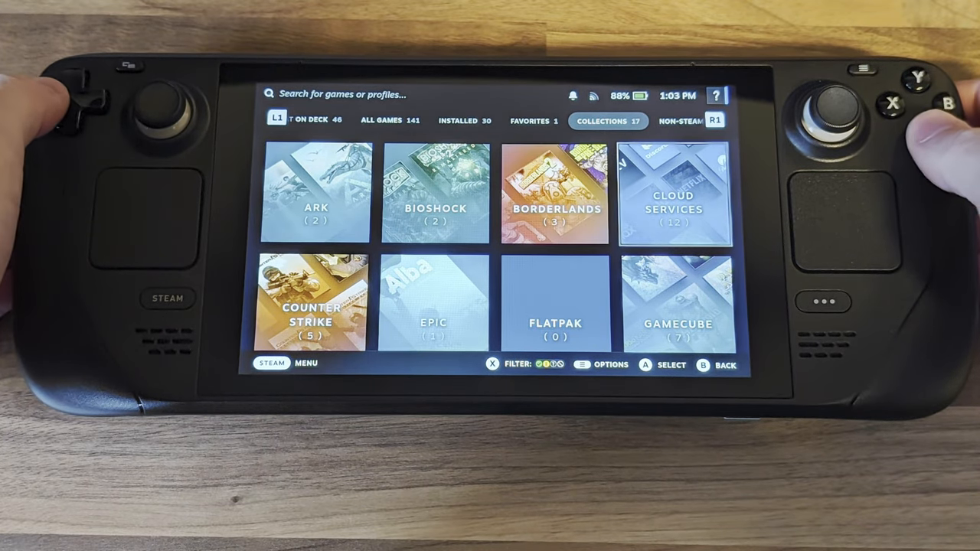
pyautogui.click(672, 194)
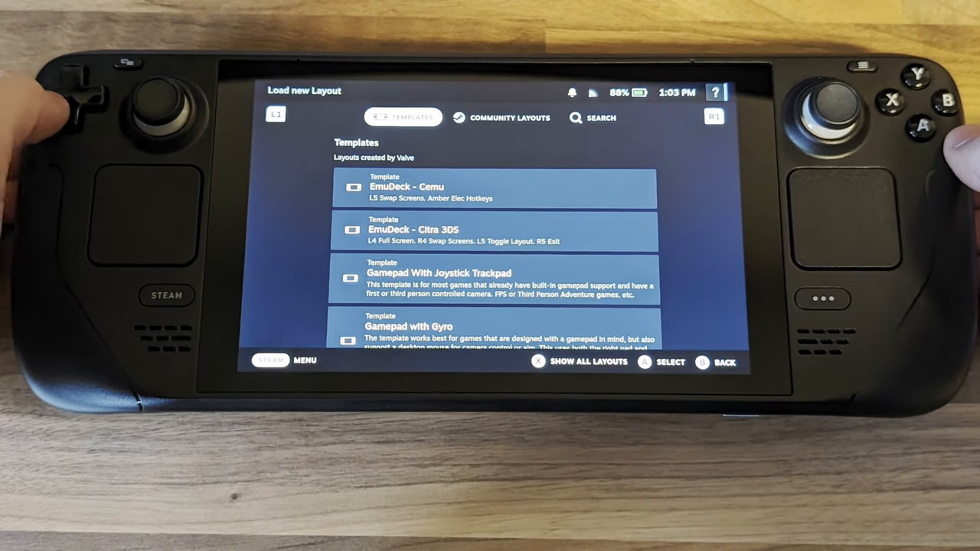
# Step: Scroll the layout templates down to the Web Browser template
pyautogui.scroll(-3)
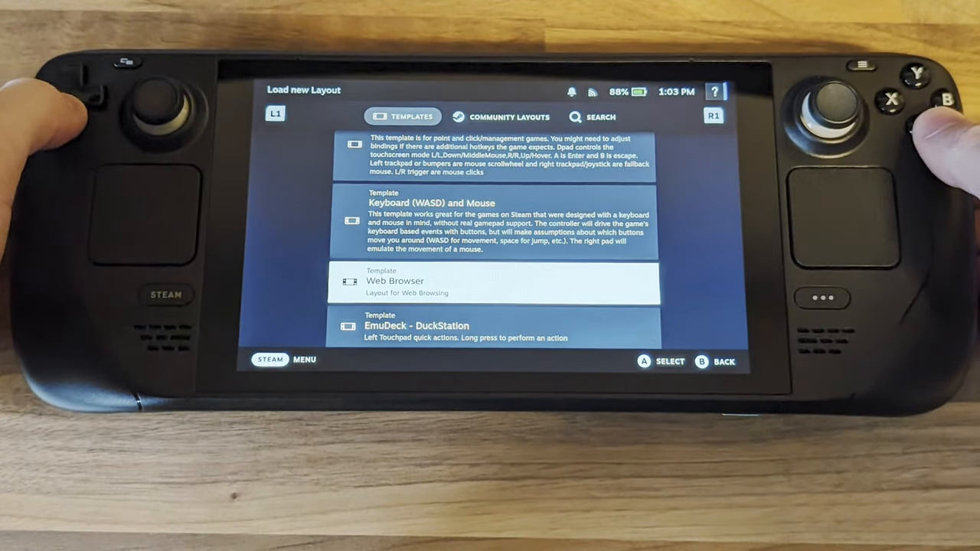